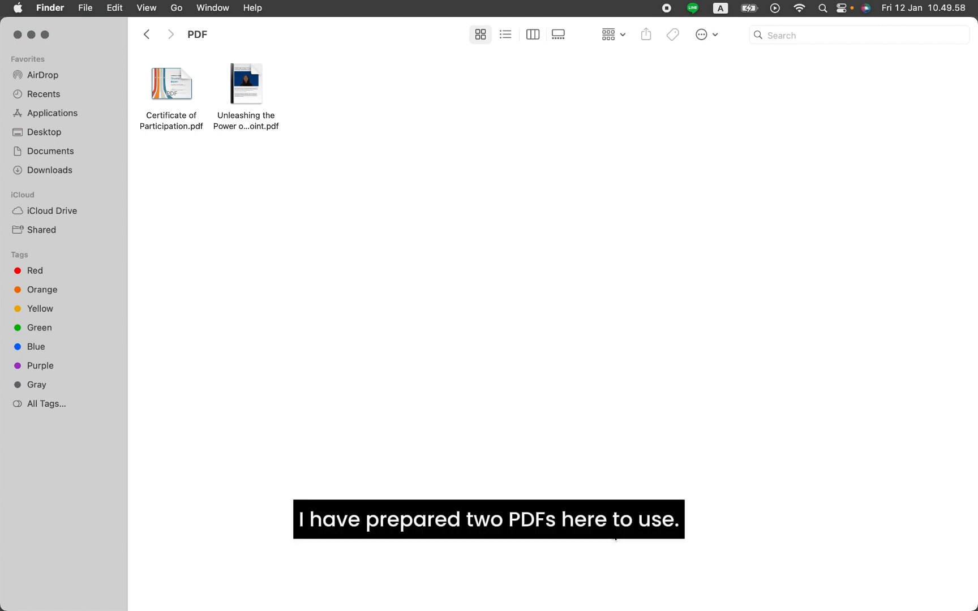
- Launch Word and open the Unleashing the Power of PowerPoint PDF as an editable document
double_click(245, 85)
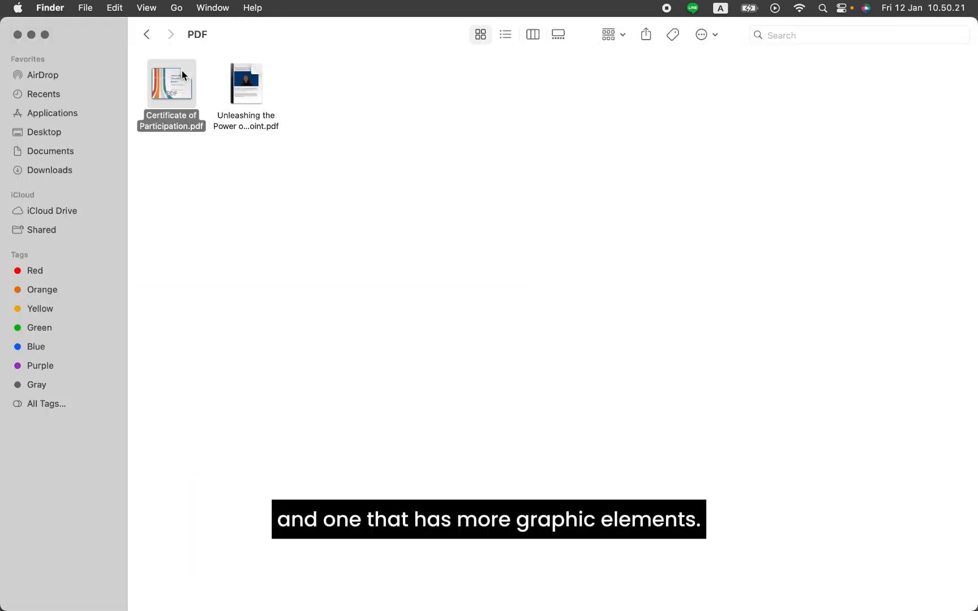
double_click(171, 84)
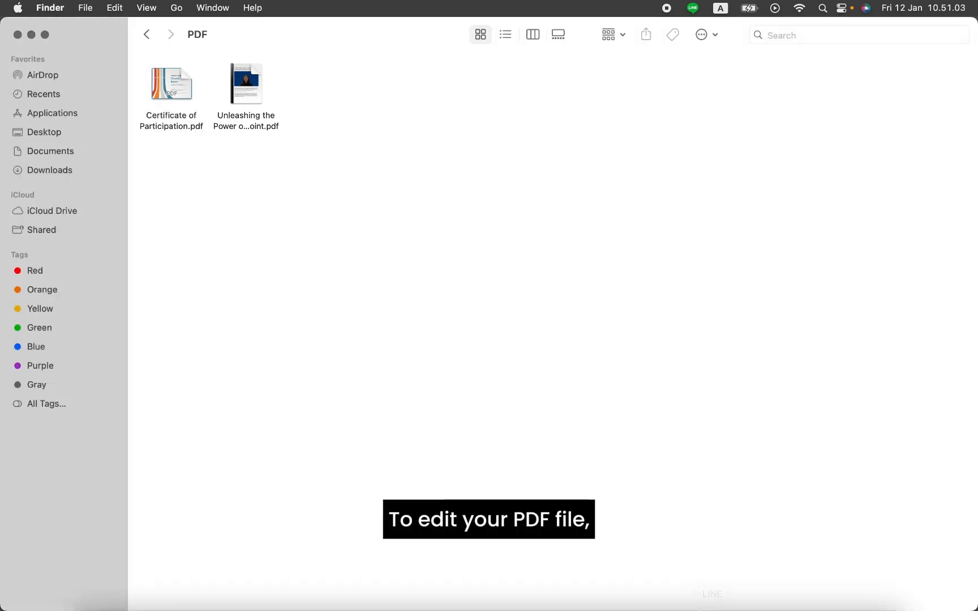
mouse_move(740, 591)
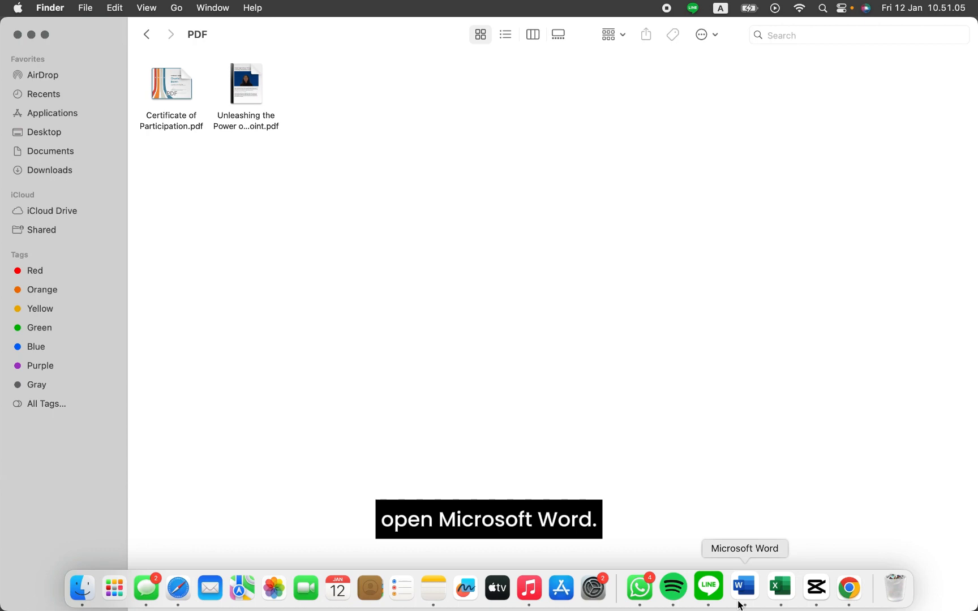
click(743, 588)
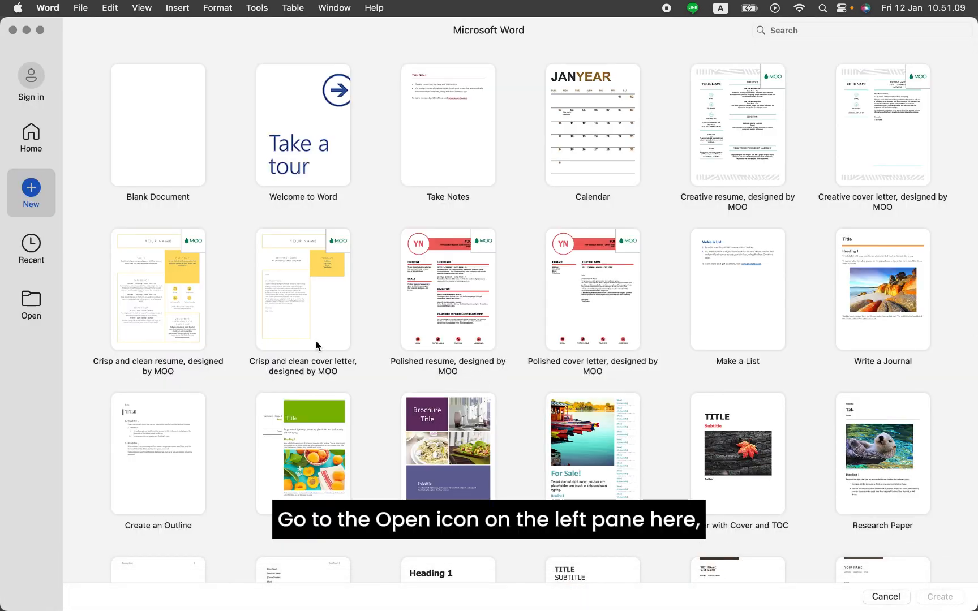
click(32, 300)
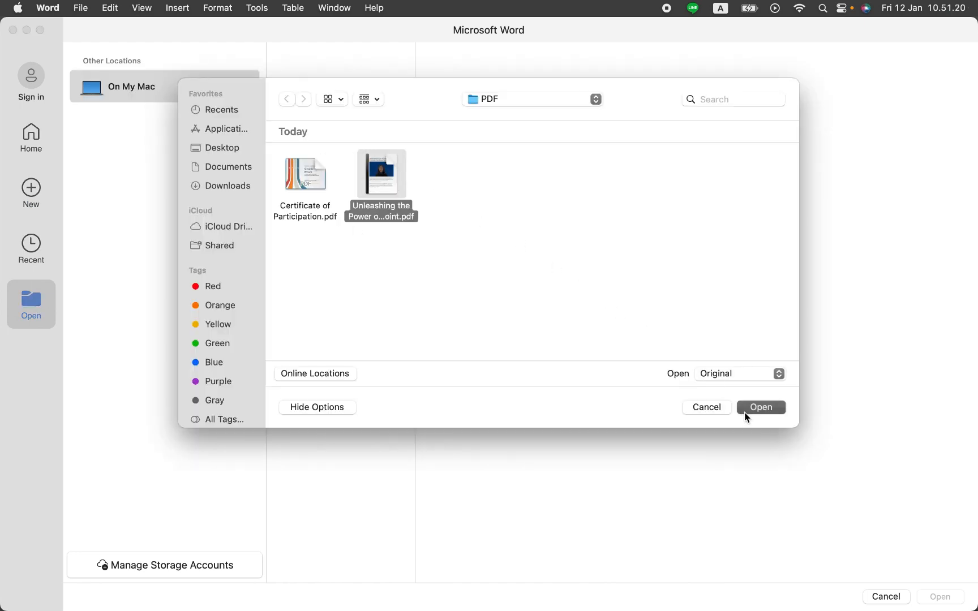
click(760, 407)
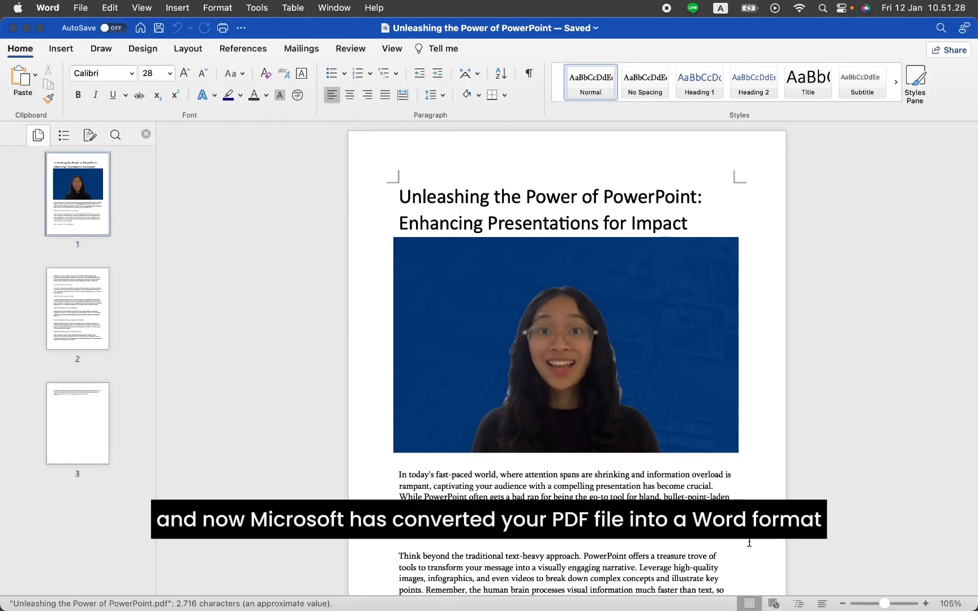
- Select the two-line PowerPoint title and make it bold
scroll(down, 3)
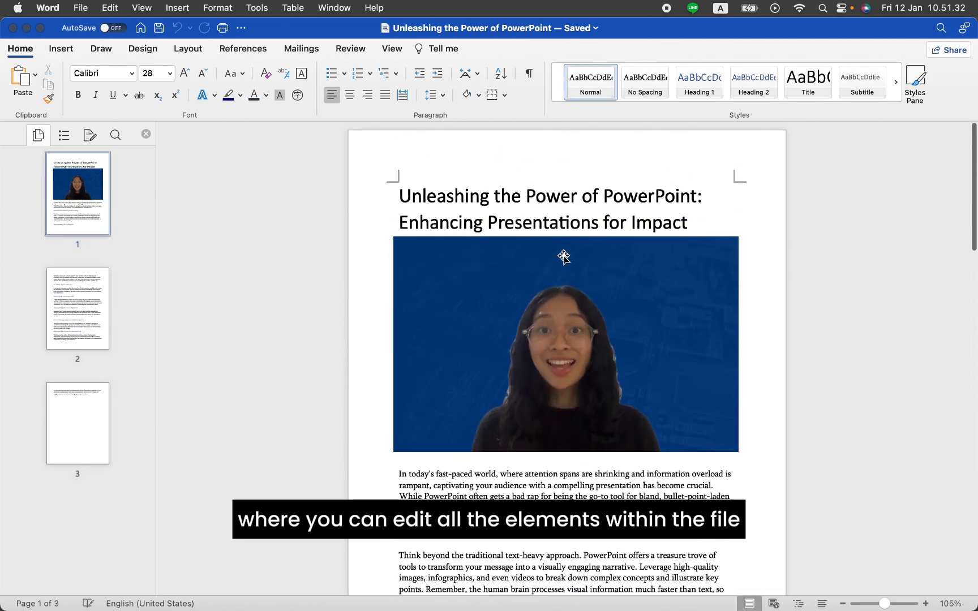
scroll(down, 3)
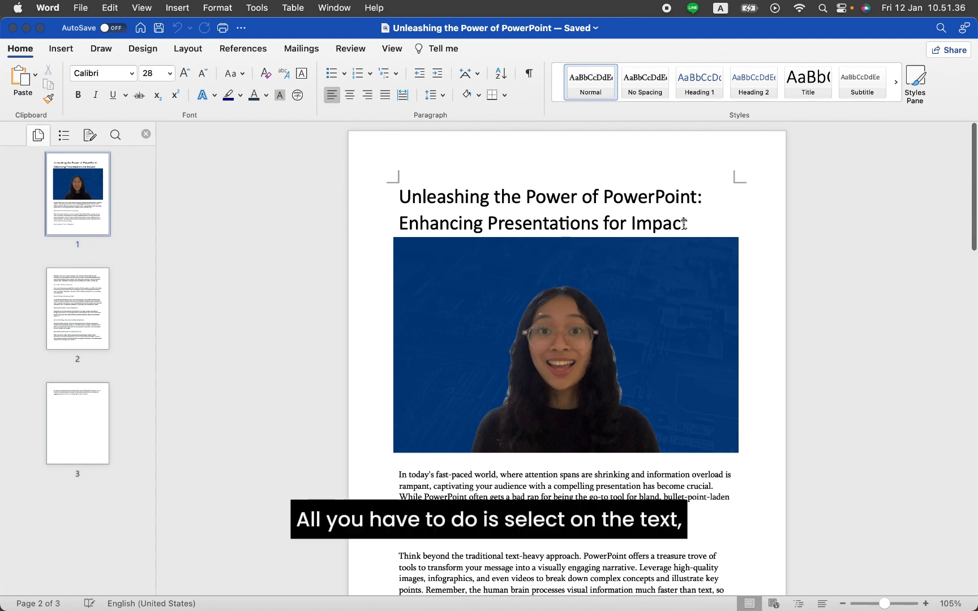
drag(401, 197, 686, 223)
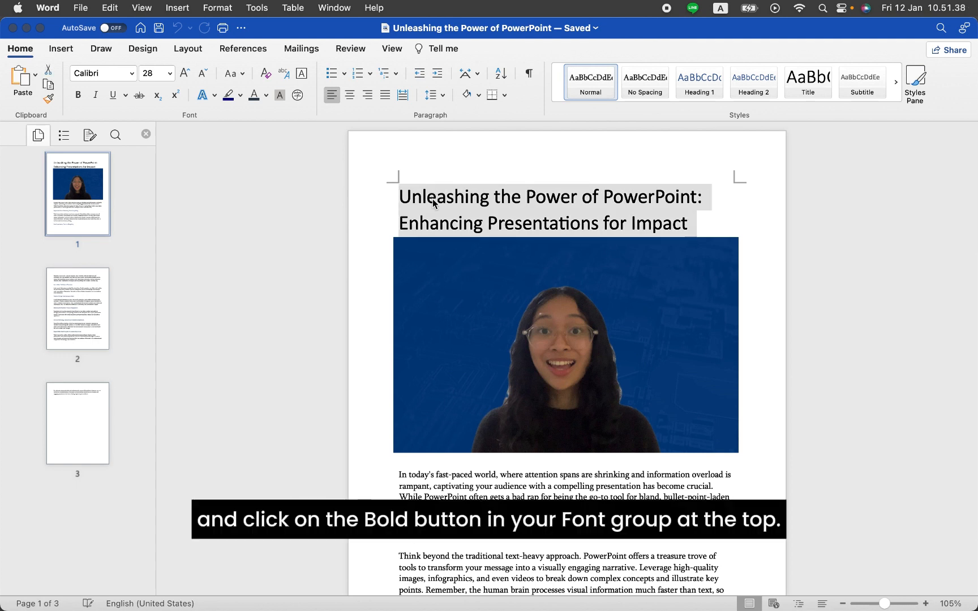
click(77, 95)
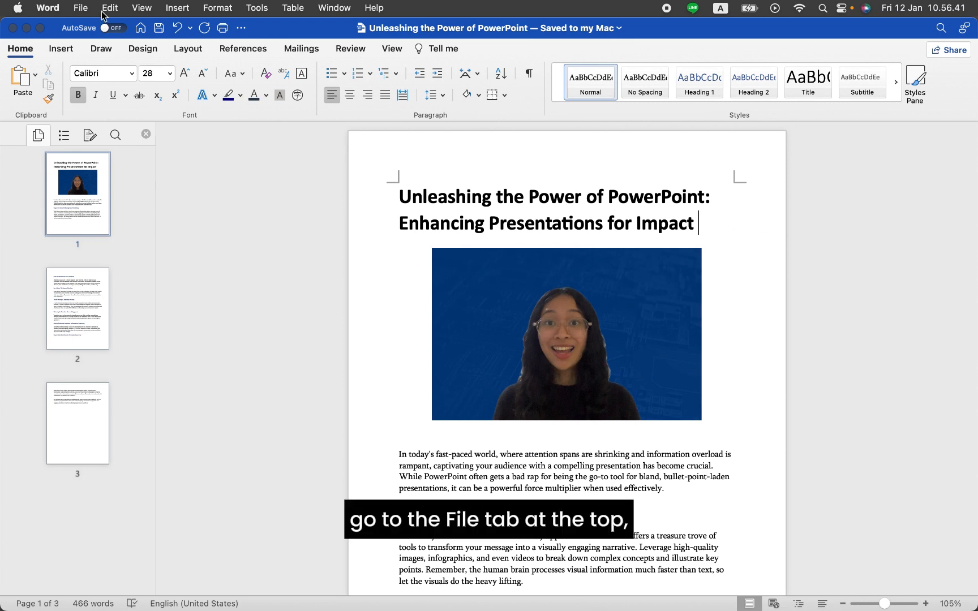
- Start a Save As with the PDF folder chosen as the destination
click(80, 8)
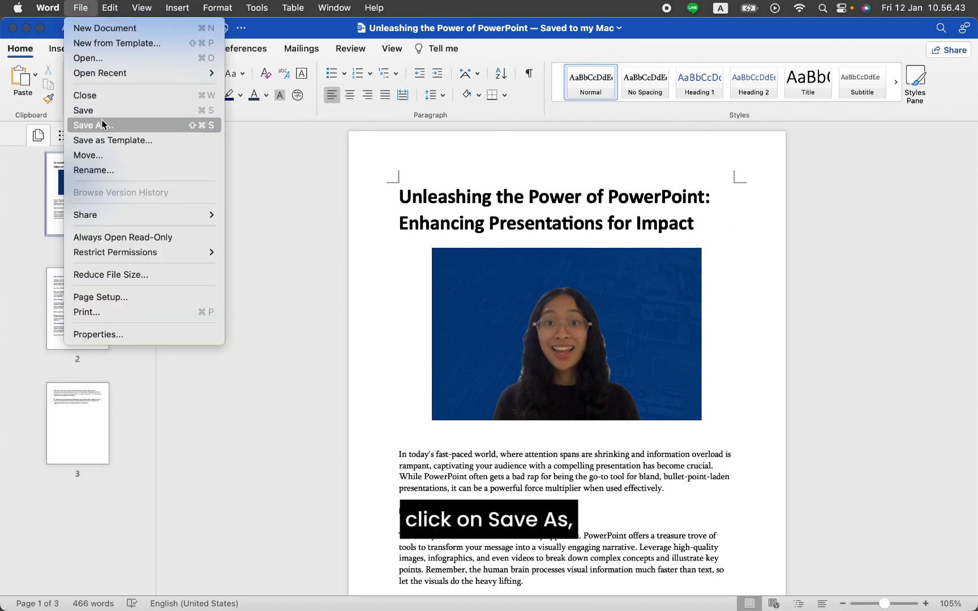
click(91, 125)
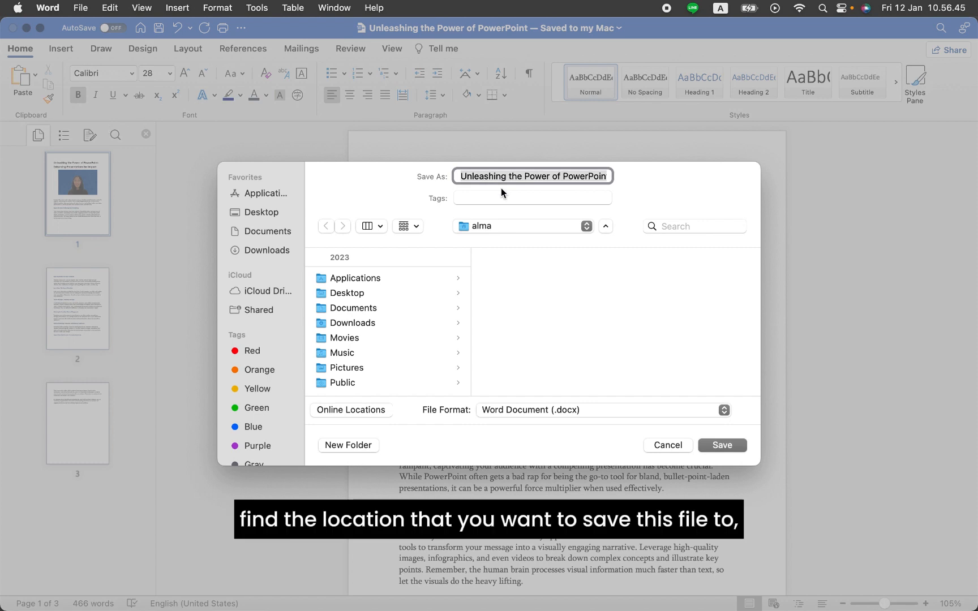
click(523, 226)
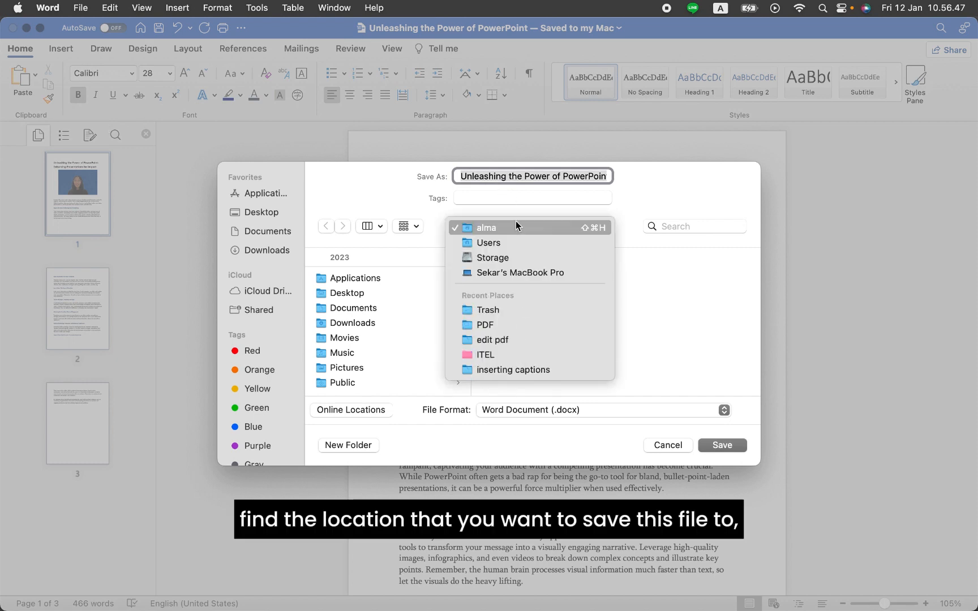
click(485, 323)
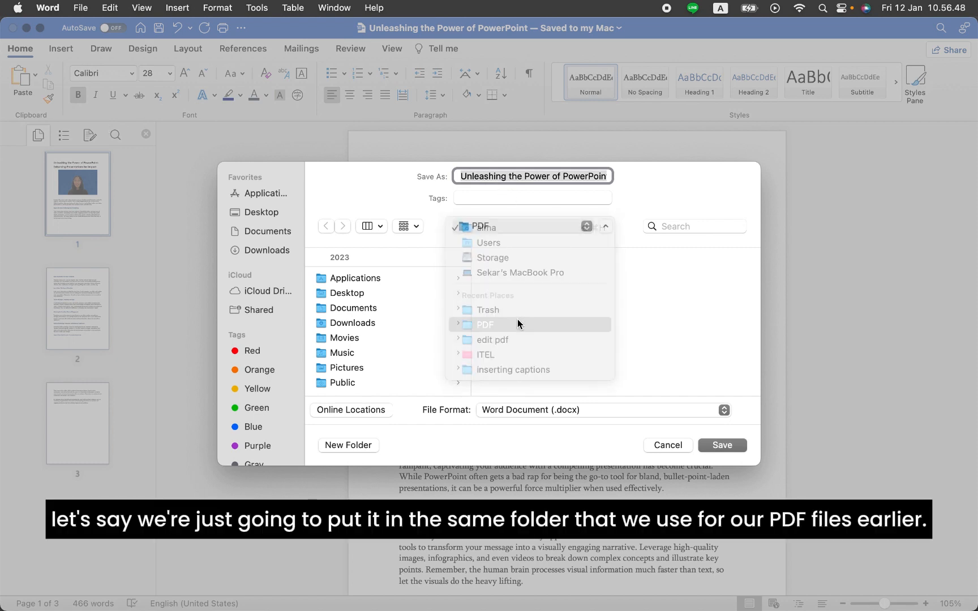
click(485, 323)
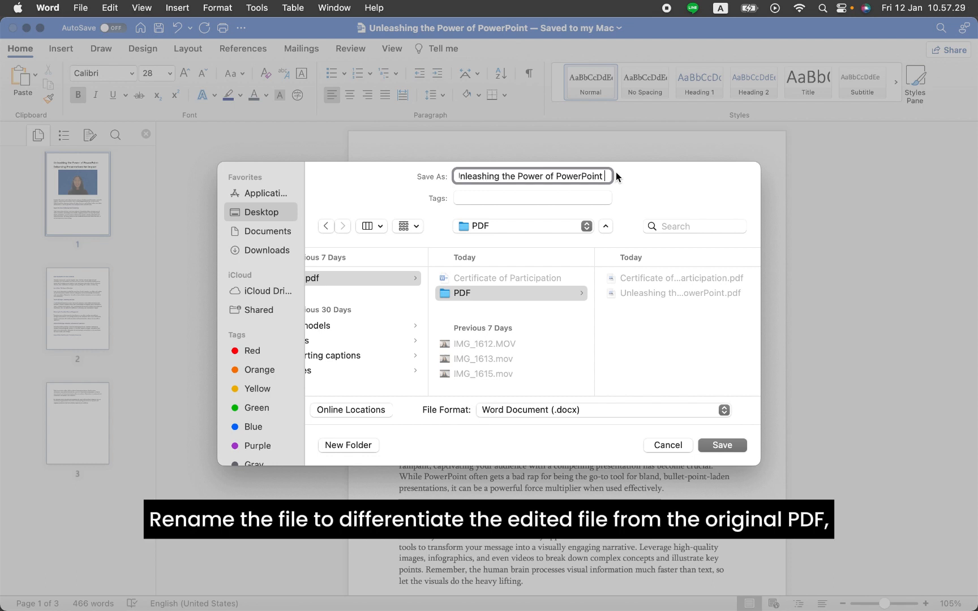
- Append (edited) to the file name and export the document as a PDF
text((edited))
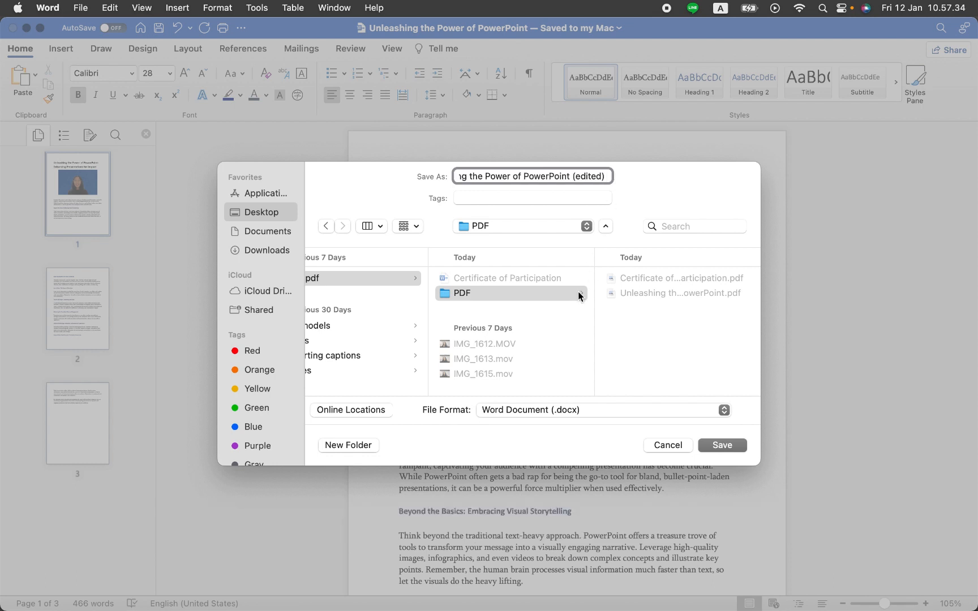
click(605, 410)
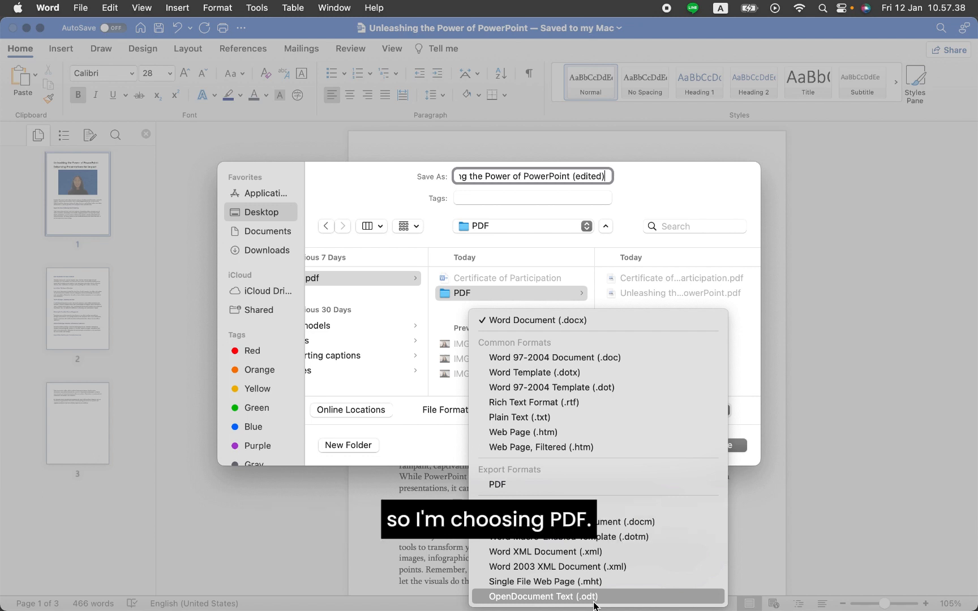
click(497, 484)
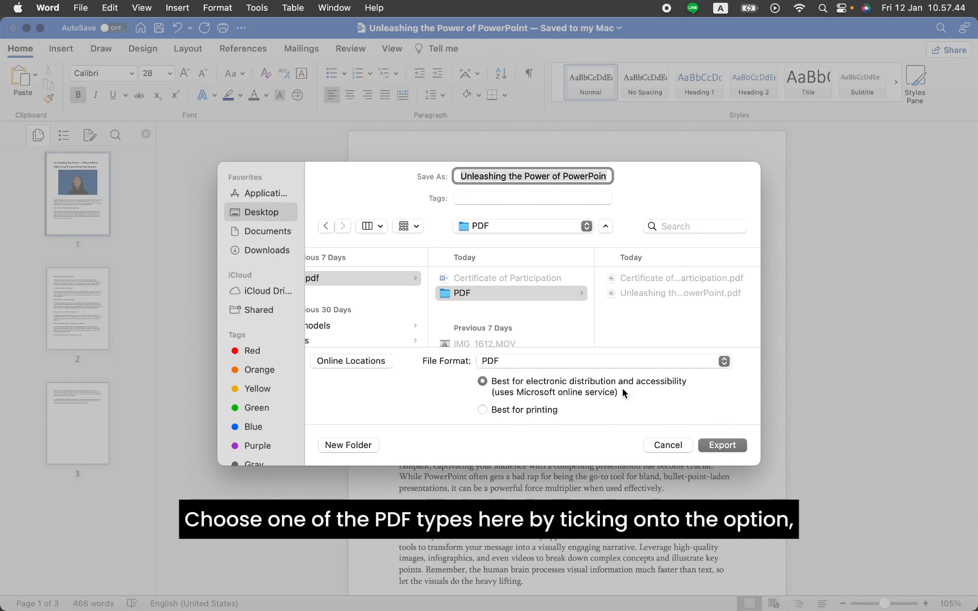
click(721, 445)
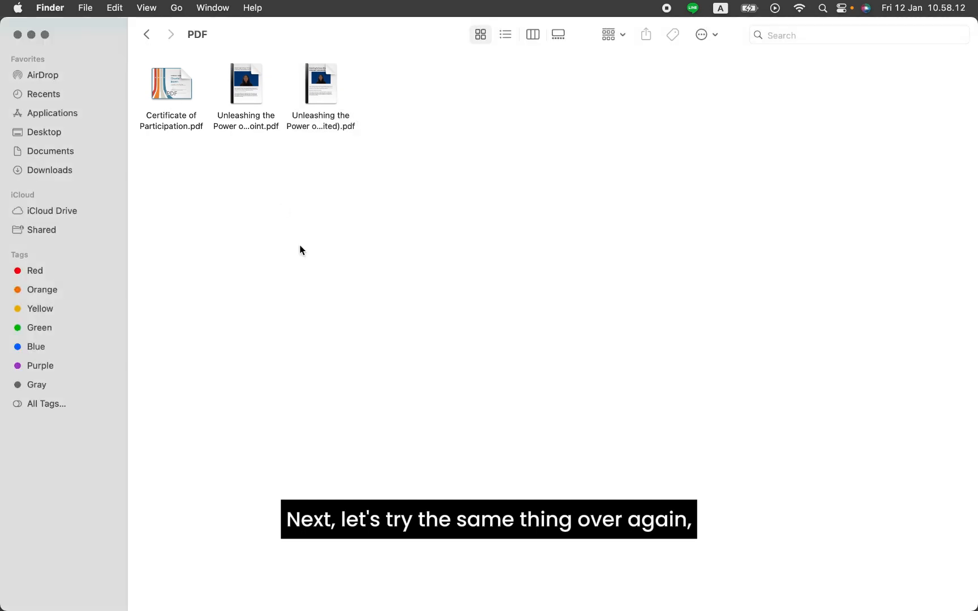
- View the new (edited) PDF in Finder before returning to Word's Open screen
double_click(171, 83)
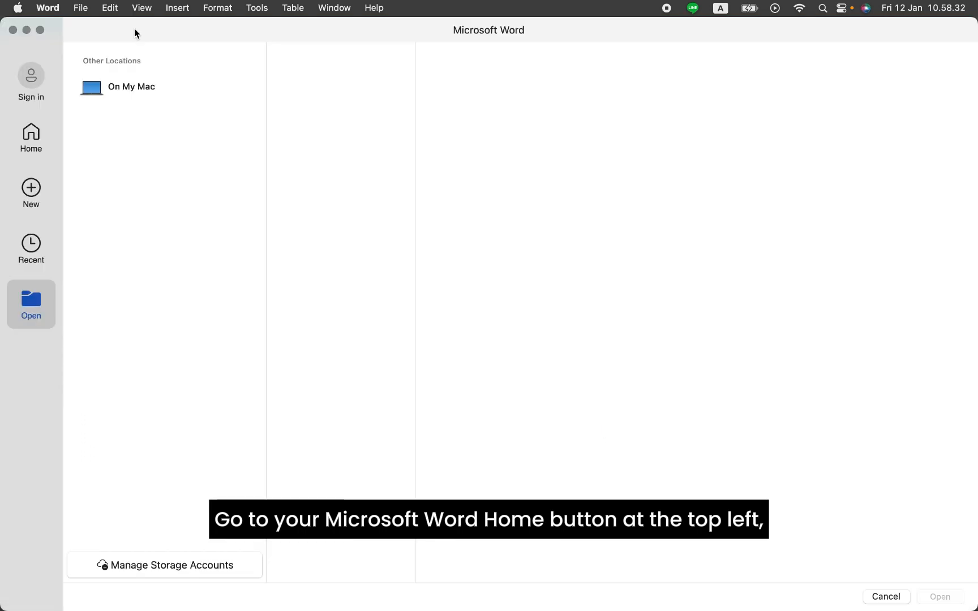
- Open Certificate of Participation.pdf from On My Mac as an editable document
click(131, 86)
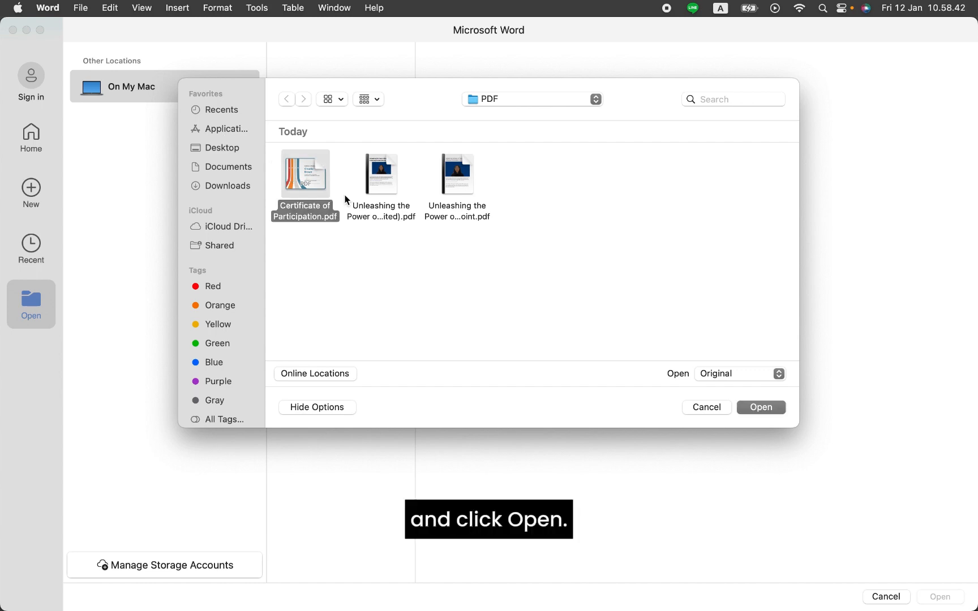
click(760, 407)
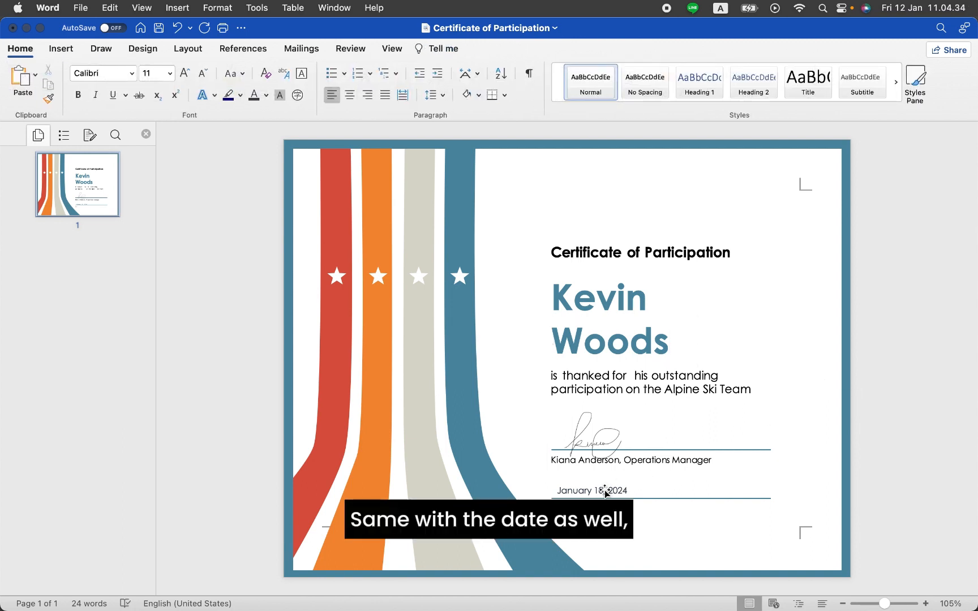
- Select the certificate date text so it can be replaced with January 12, 2024
double_click(605, 490)
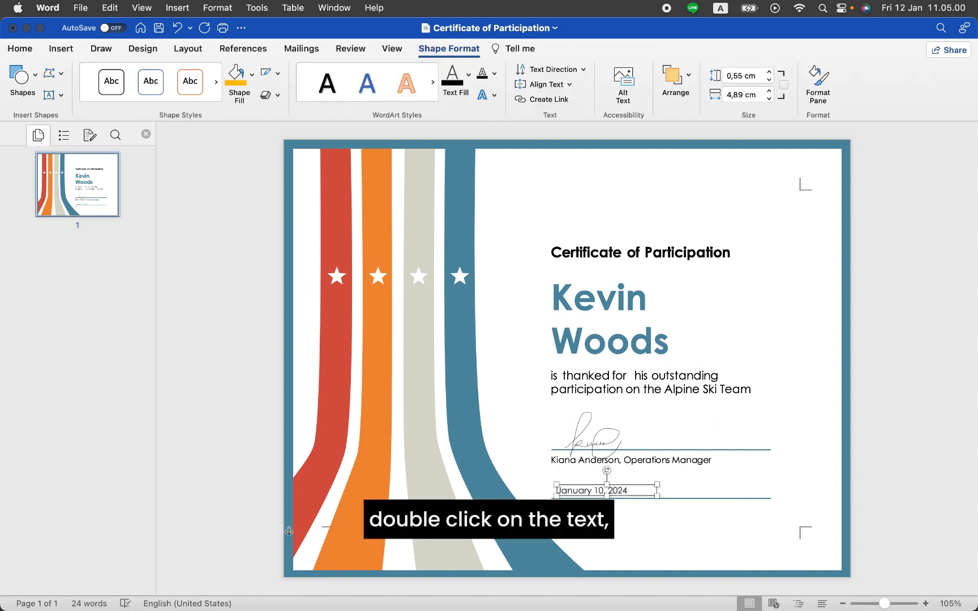
double_click(605, 491)
text(2)
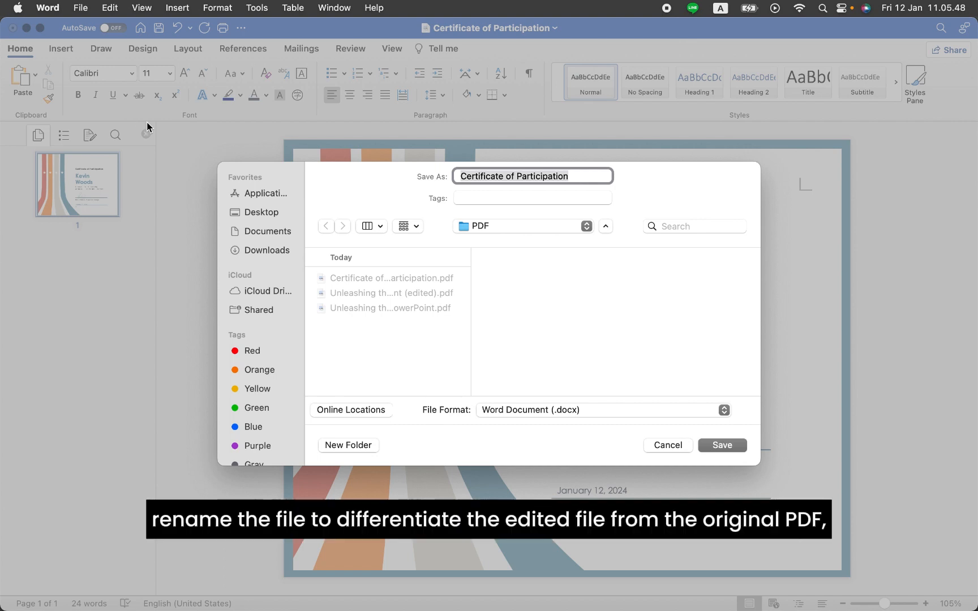
click(572, 177)
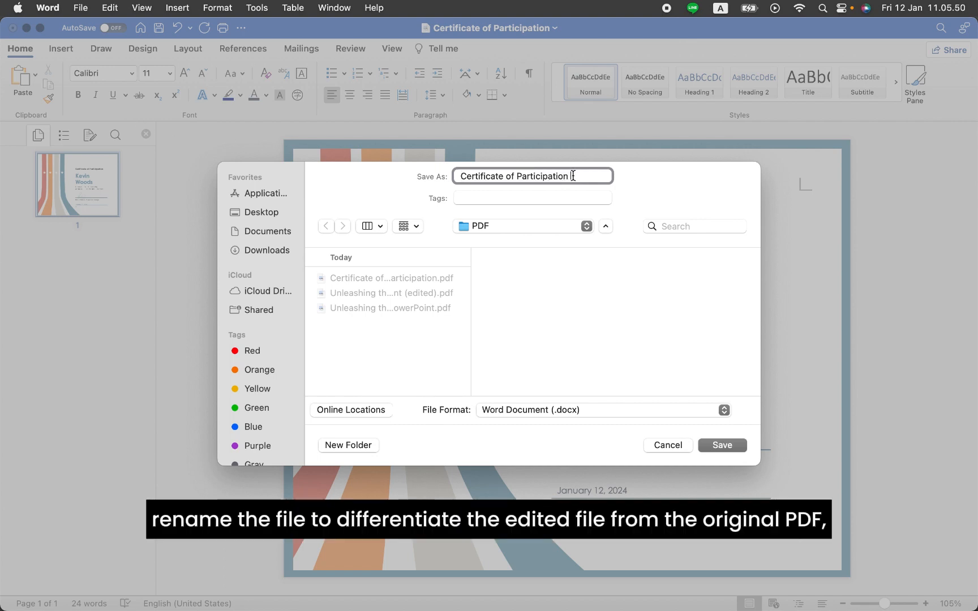
text(Kevin Woods)
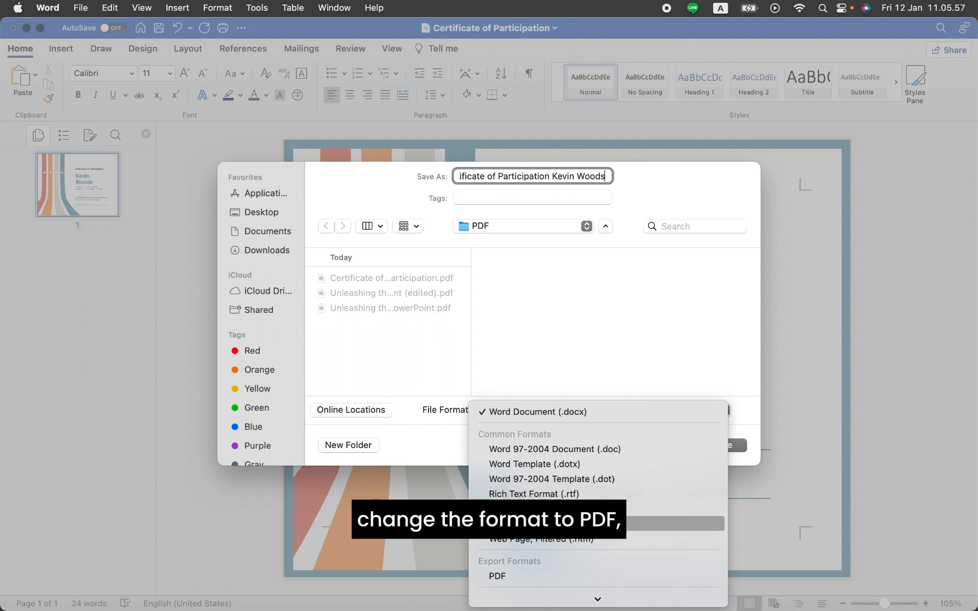
click(496, 576)
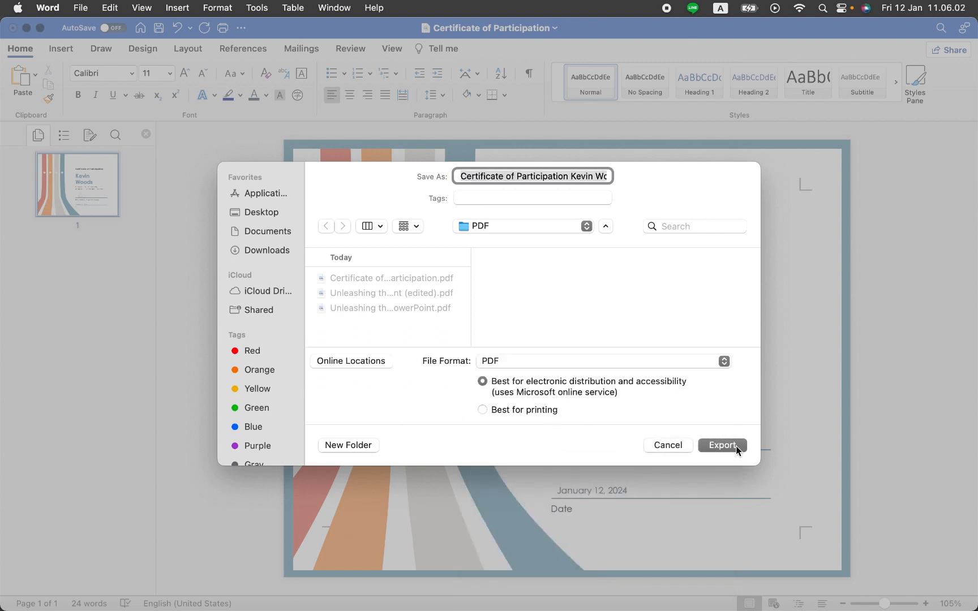
click(722, 444)
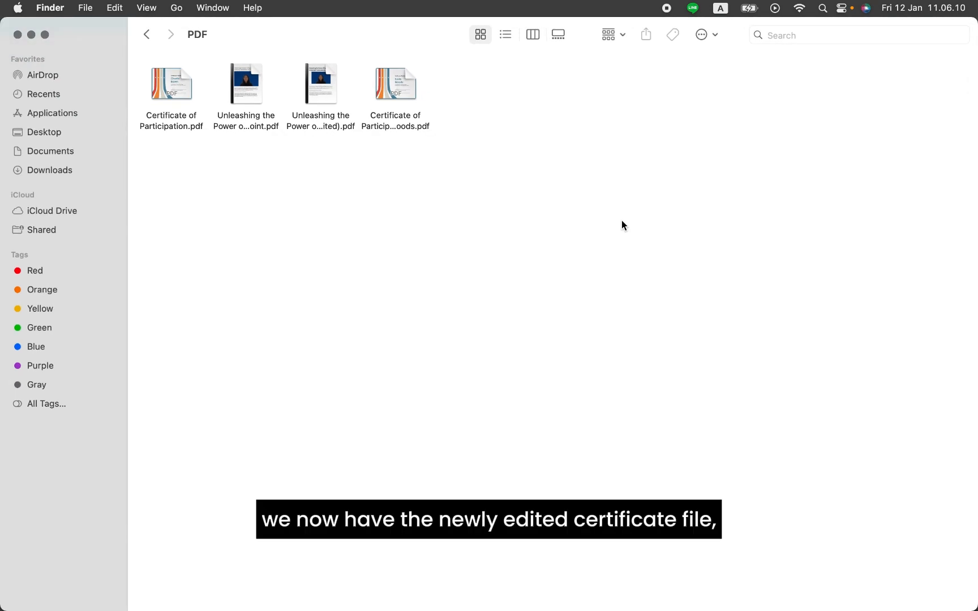
double_click(396, 84)
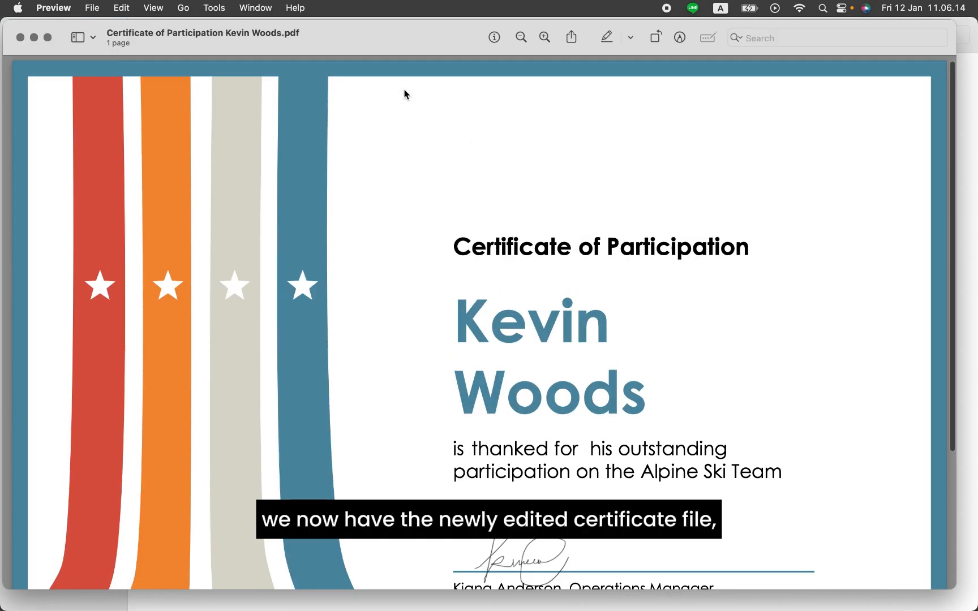